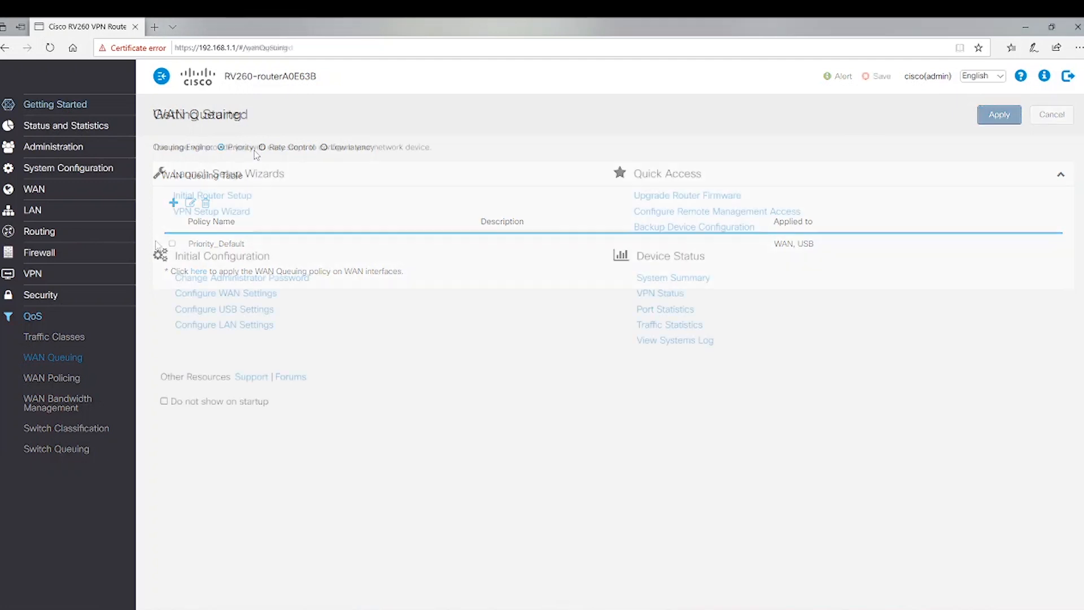
Show the QoS Traffic Classes table with Default, voice, data and switch2
{"action": "left_click", "coordinate": [54, 336]}
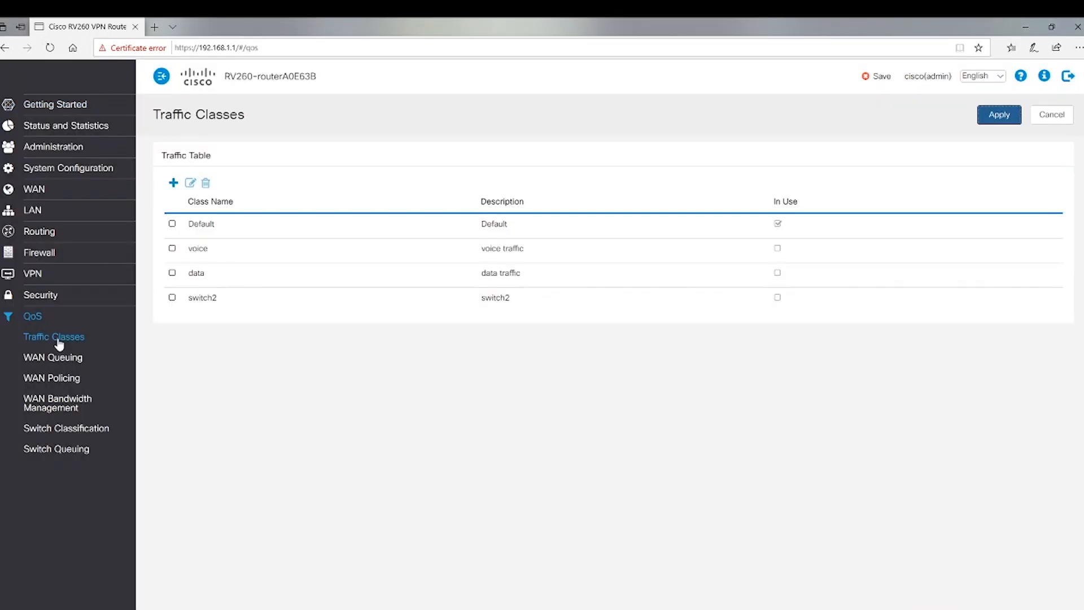
{"action": "mouse_move", "coordinate": [54, 336]}
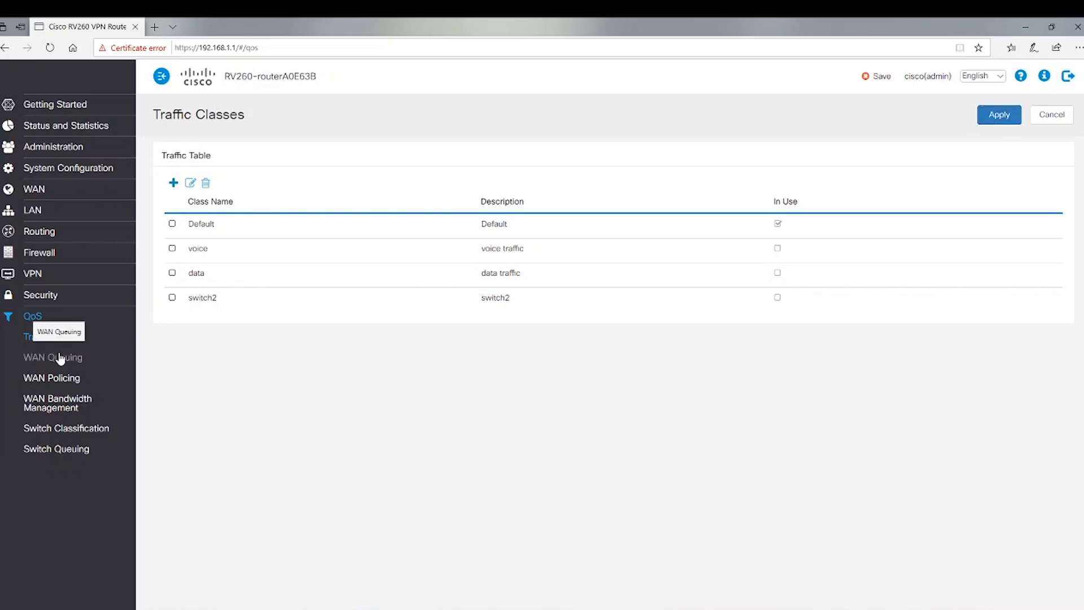
Show the WAN Queuing table, where Priority_Default is applied to WAN and USB
{"action": "left_click", "coordinate": [53, 357]}
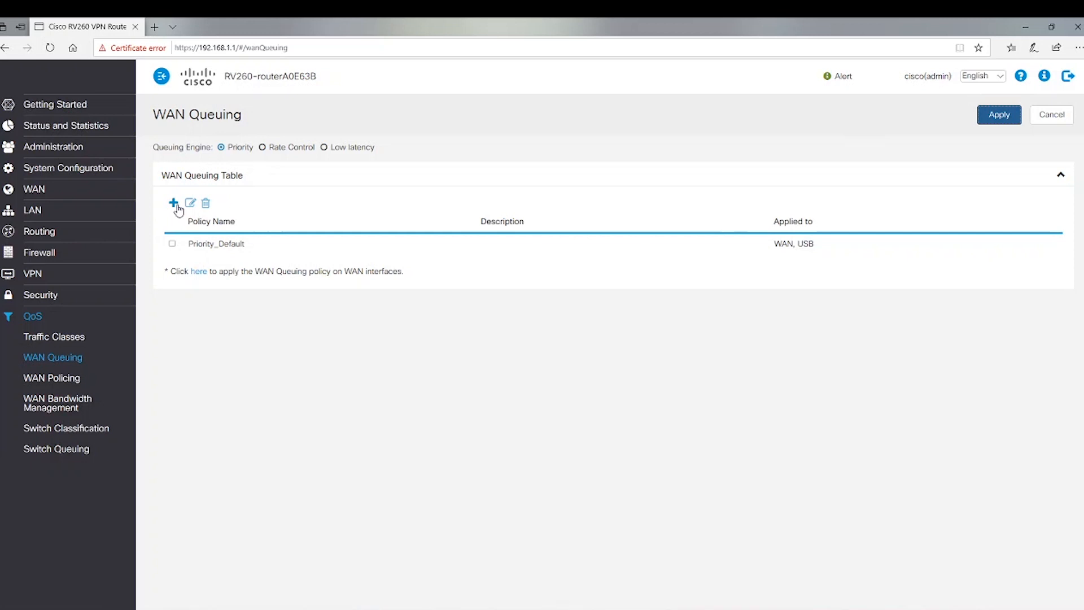
Add a queuing policy named Priority_1 described '1st table'
{"action": "left_click", "coordinate": [174, 202]}
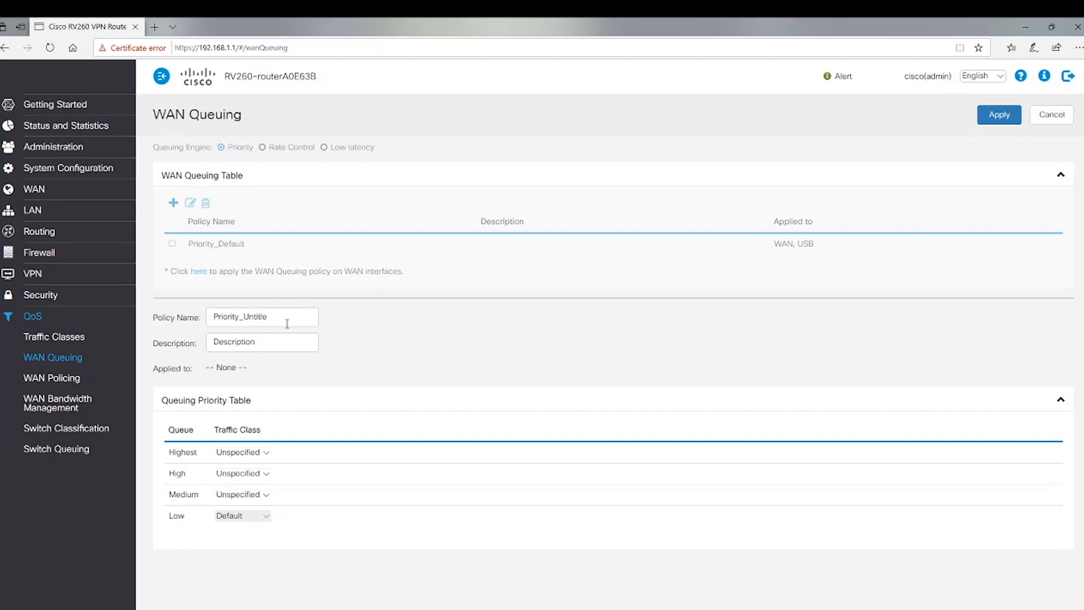
{"action": "left_click", "coordinate": [261, 316]}
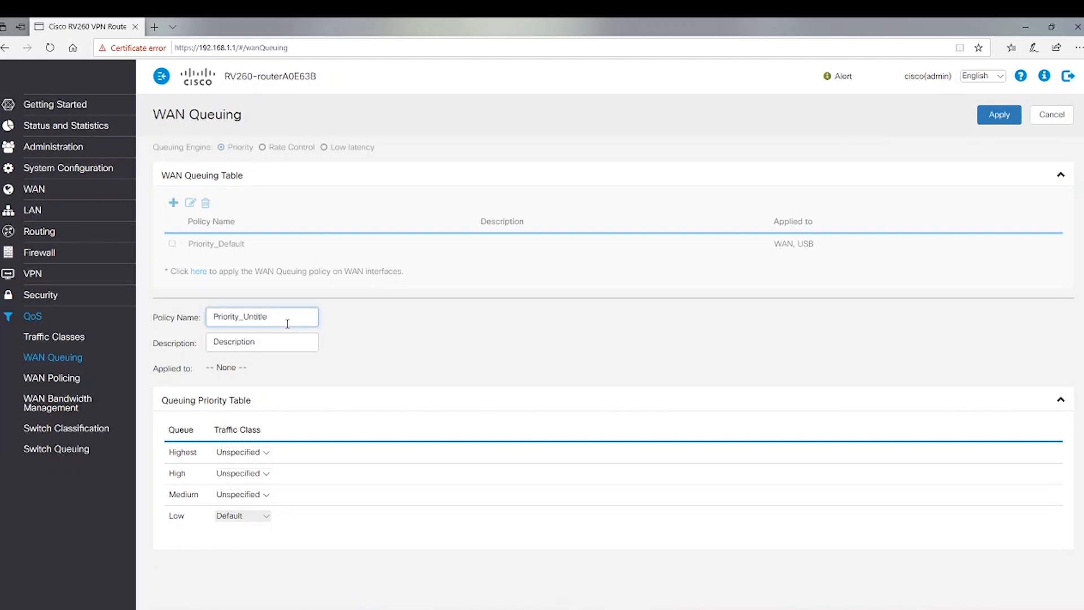
{"action": "key", "text": "Backspace"}
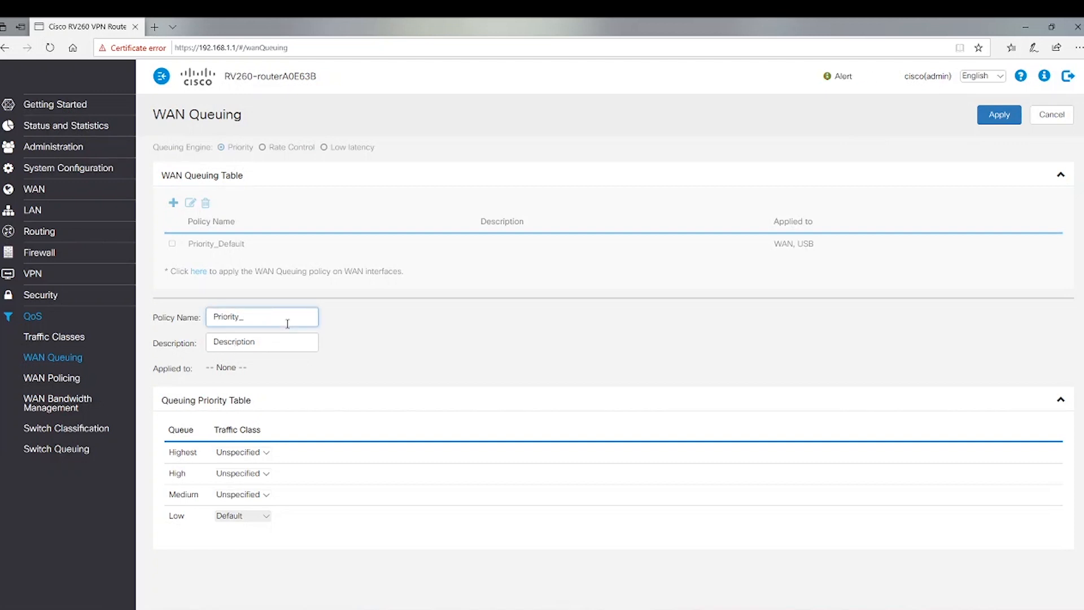
{"action": "type", "text": "1st table"}
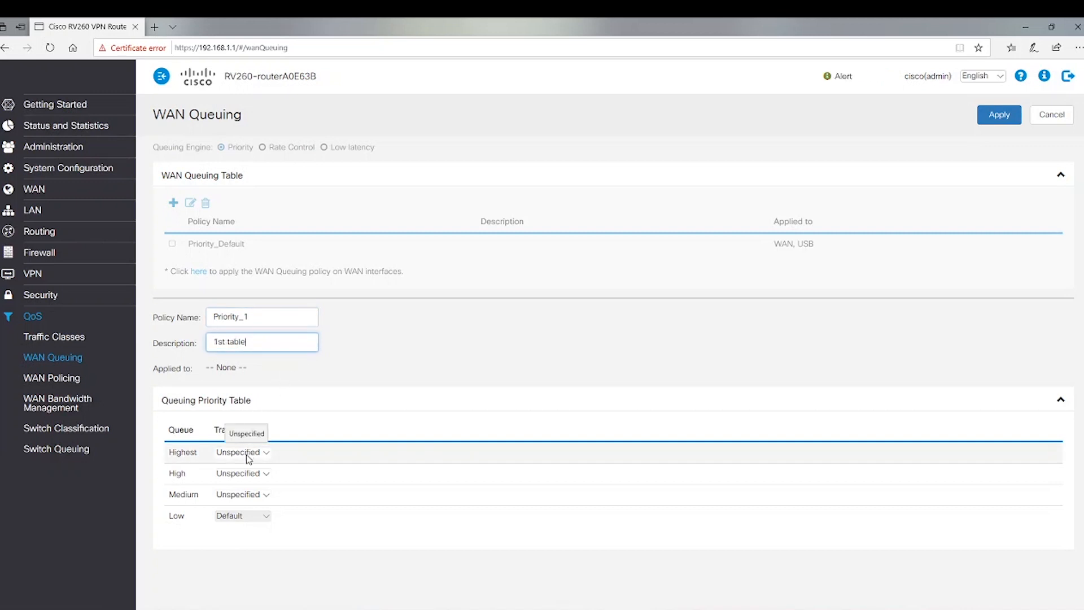
Assign voice to Highest, data to High and switch2 to Medium in the Queuing Priority Table
{"action": "left_click", "coordinate": [242, 452]}
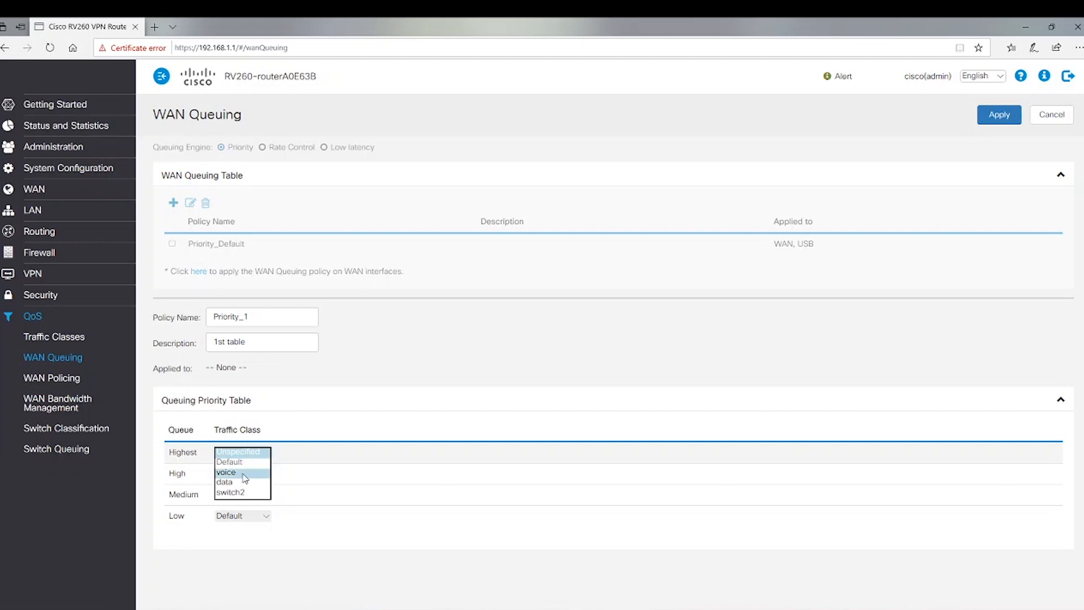
{"action": "left_click", "coordinate": [226, 472]}
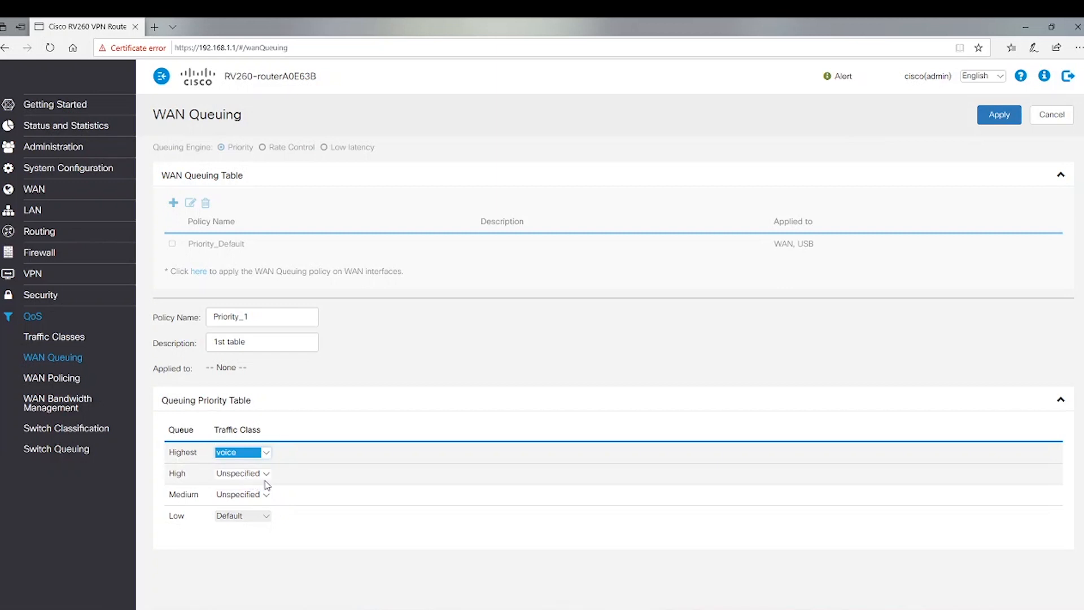
{"action": "left_click", "coordinate": [242, 473]}
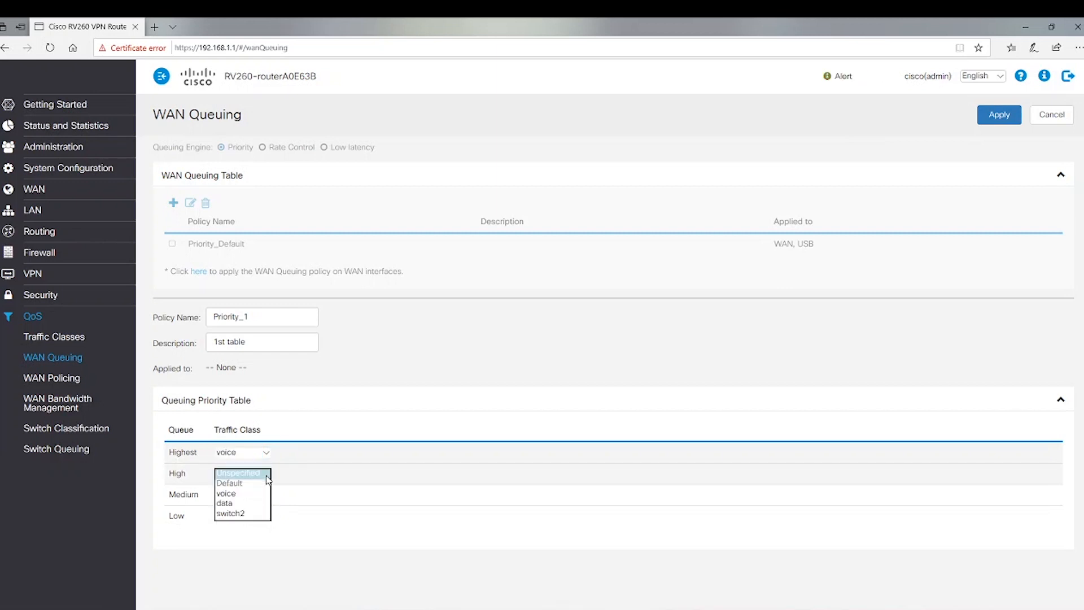
{"action": "left_click", "coordinate": [226, 504]}
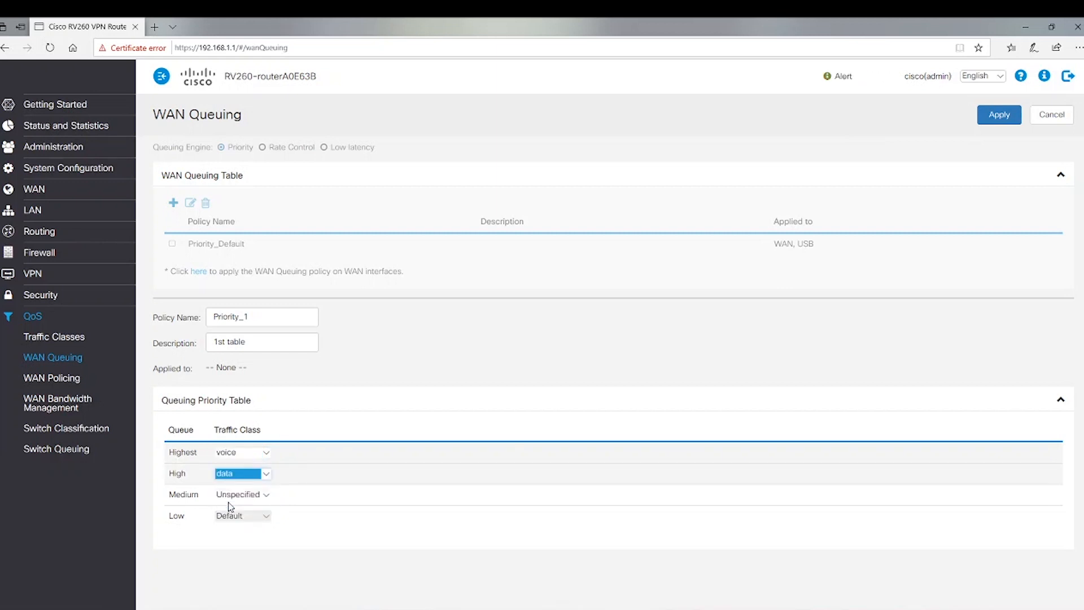
{"action": "left_click", "coordinate": [242, 494]}
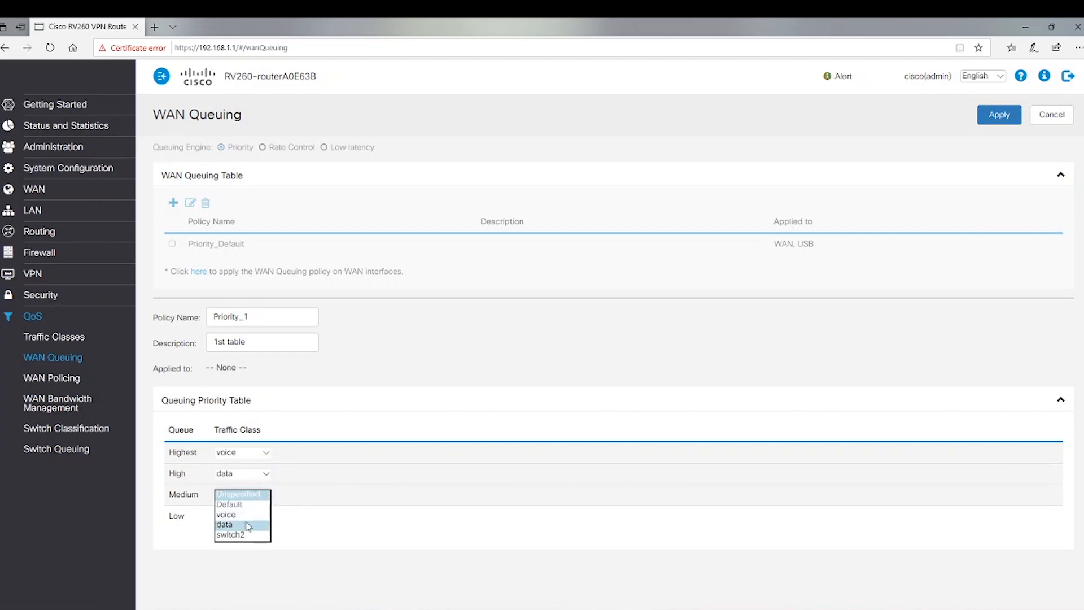
{"action": "left_click", "coordinate": [230, 534]}
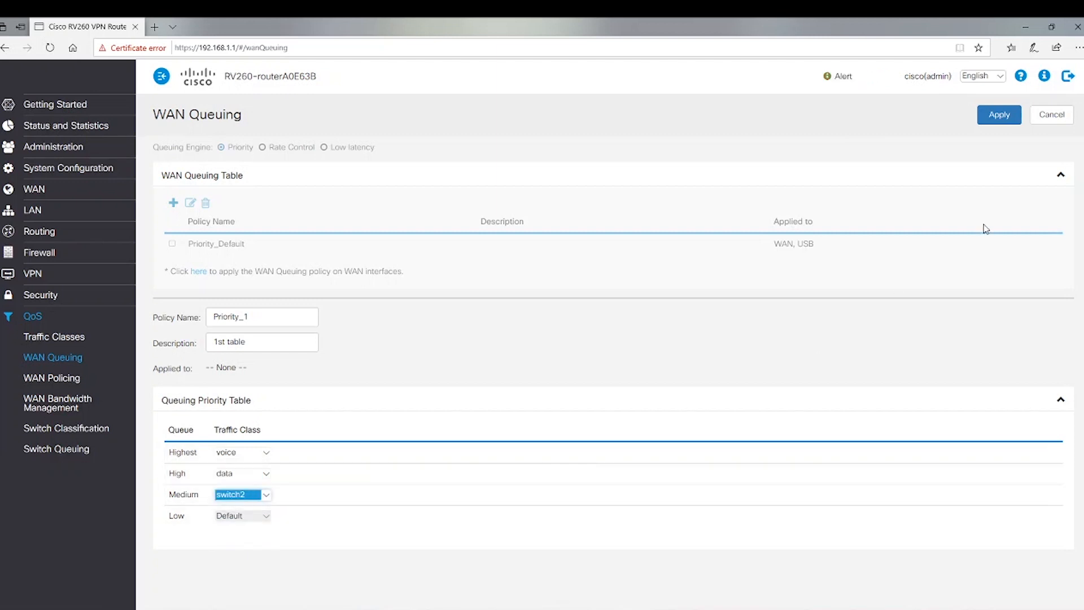
Apply so Priority_1 is listed in the WAN Queuing table, unapplied to any interface
{"action": "left_click", "coordinate": [998, 114]}
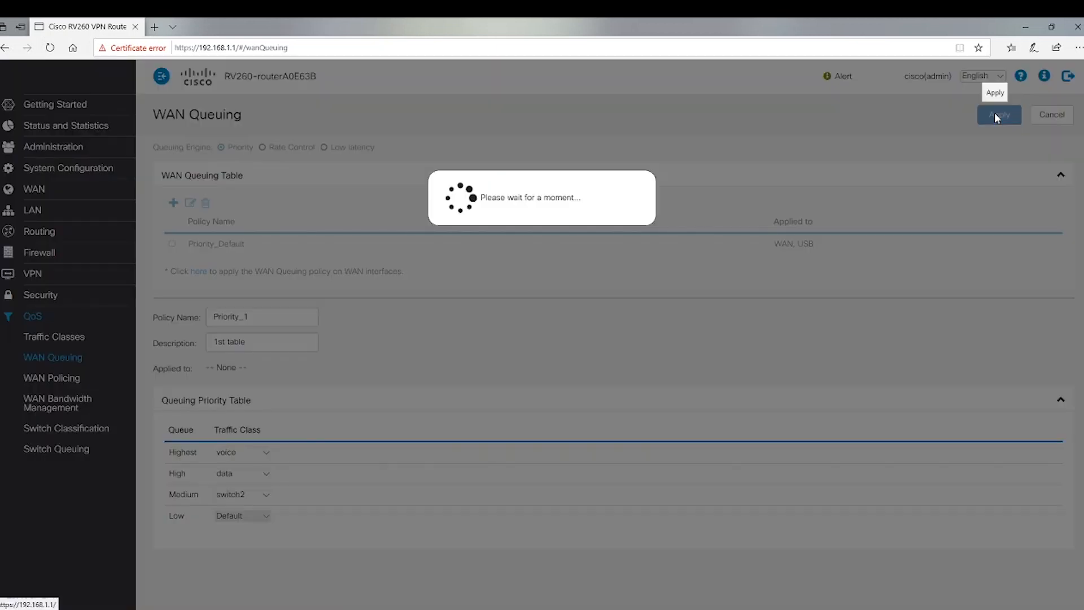
{"action": "left_click", "coordinate": [997, 115]}
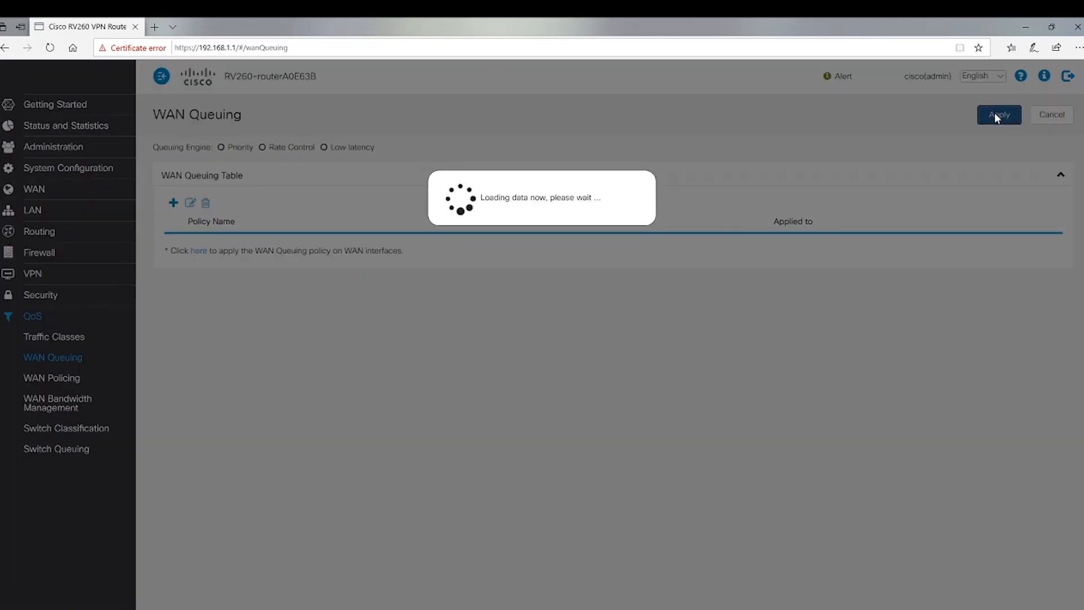
{"action": "left_click", "coordinate": [998, 115]}
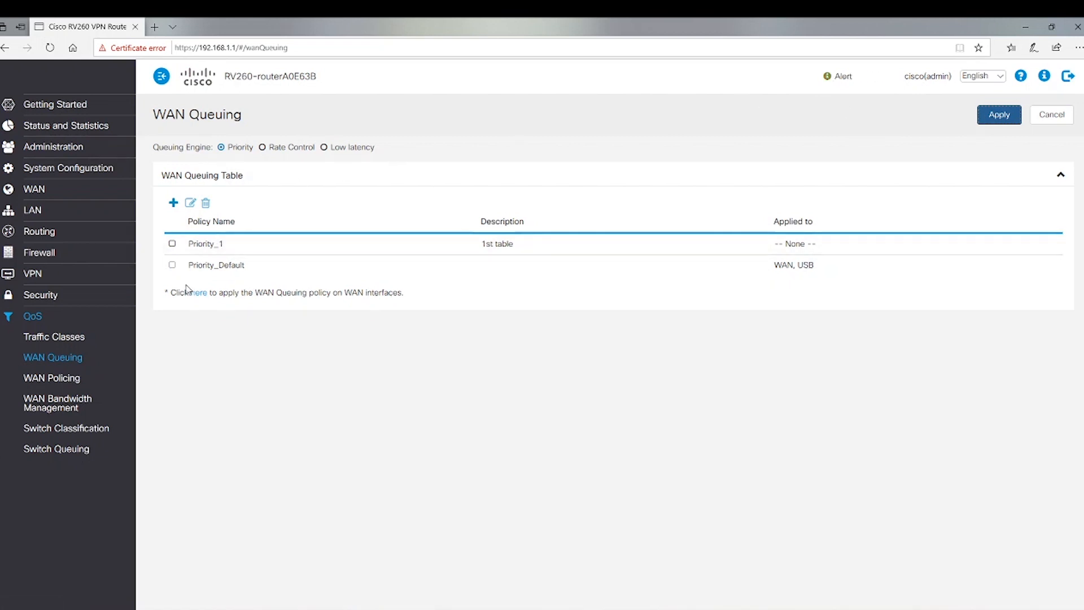
{"action": "mouse_move", "coordinate": [198, 298]}
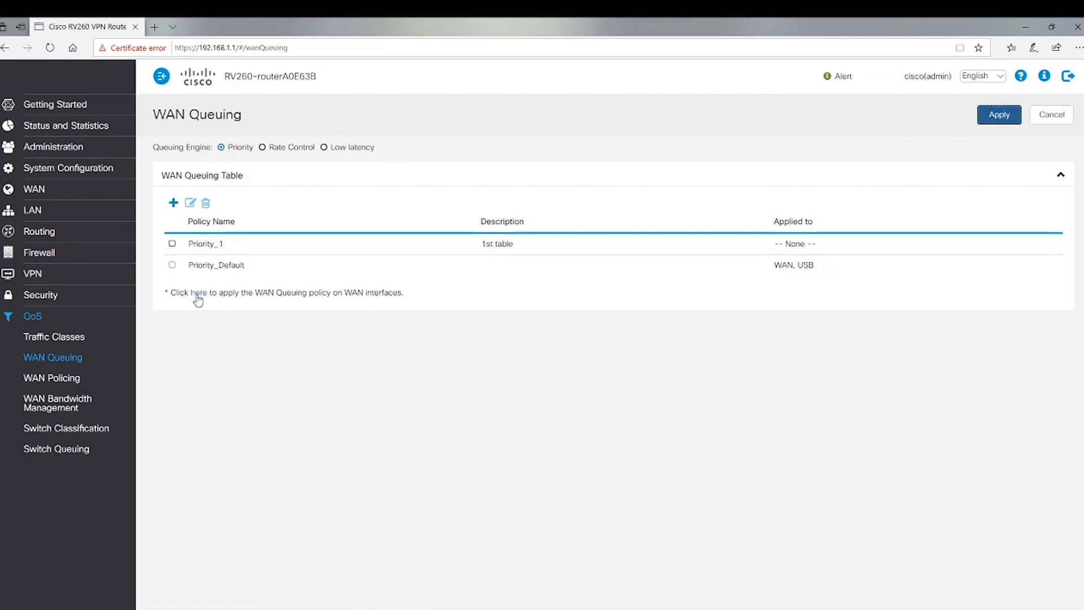
On WAN Bandwidth Management, set WAN's outbound queuing policy to Priority_1 and apply
{"action": "left_click", "coordinate": [58, 402]}
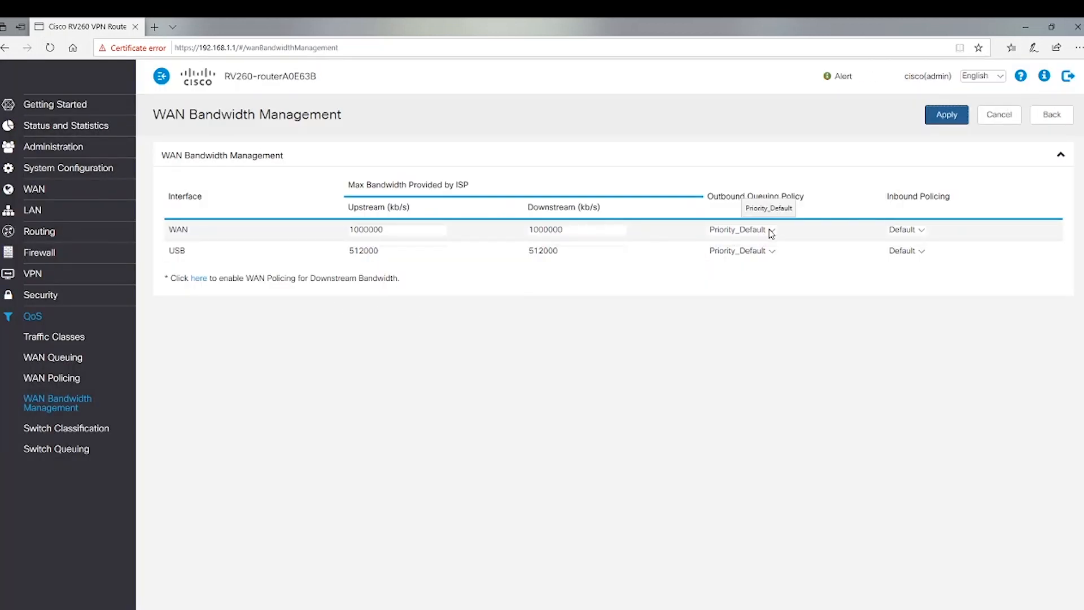
{"action": "left_click", "coordinate": [740, 229]}
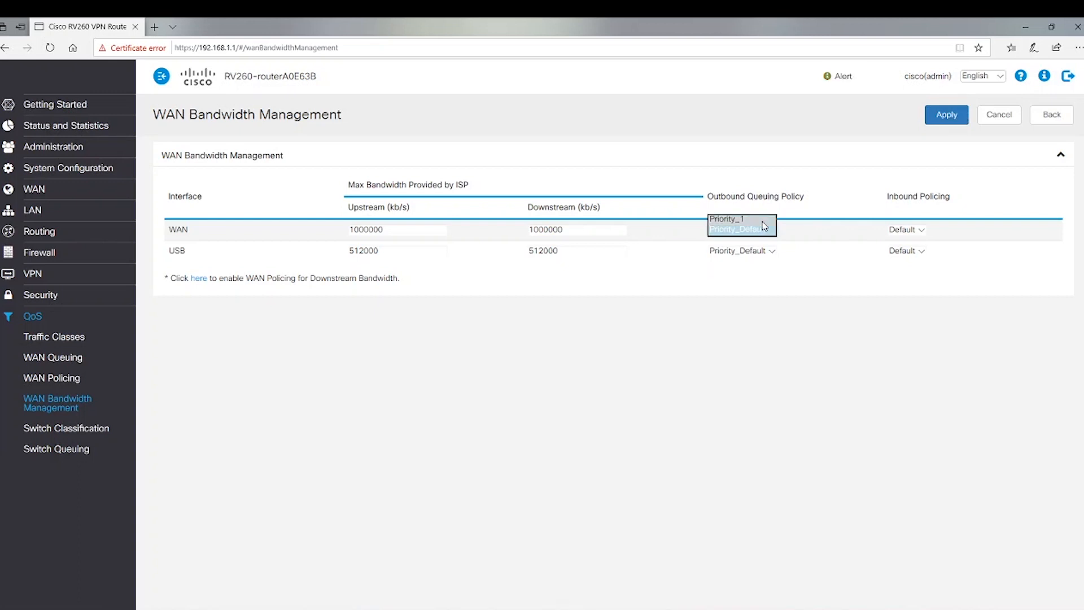
{"action": "left_click", "coordinate": [726, 218]}
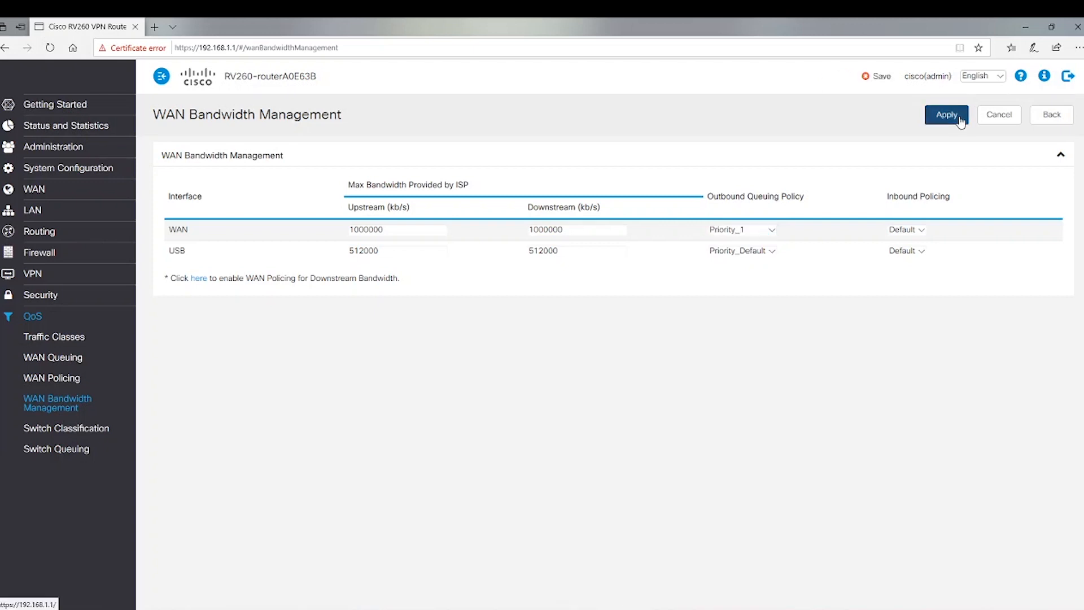
{"action": "left_click", "coordinate": [946, 115]}
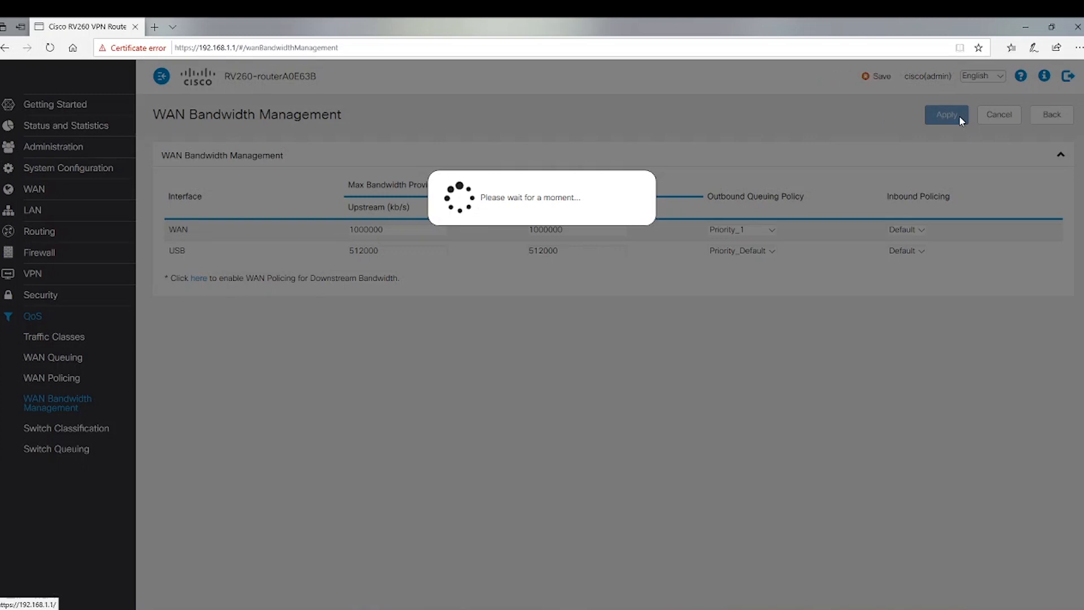
{"action": "left_click", "coordinate": [946, 115]}
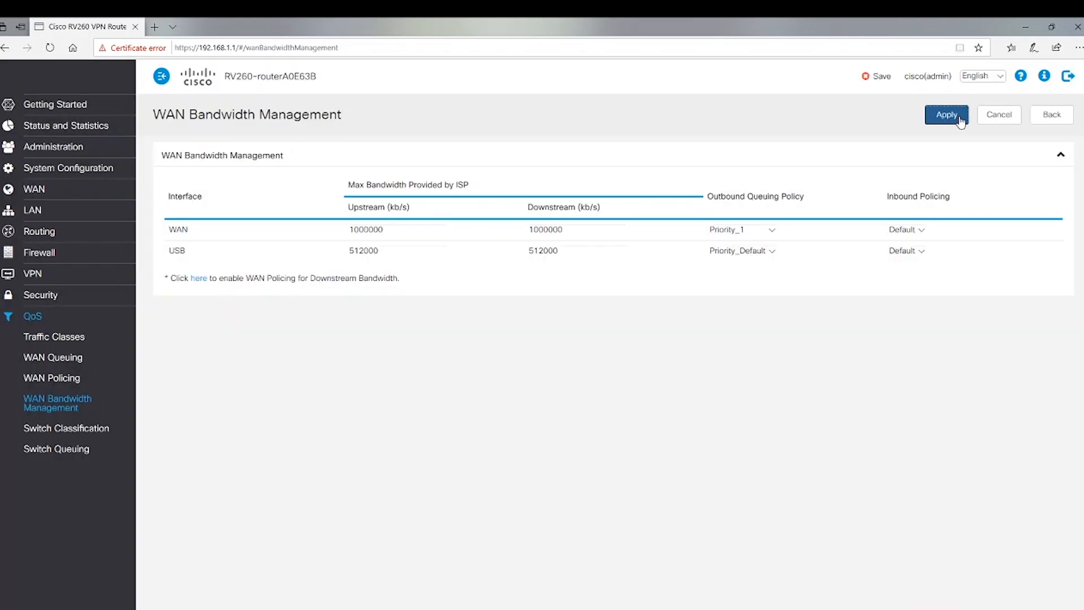